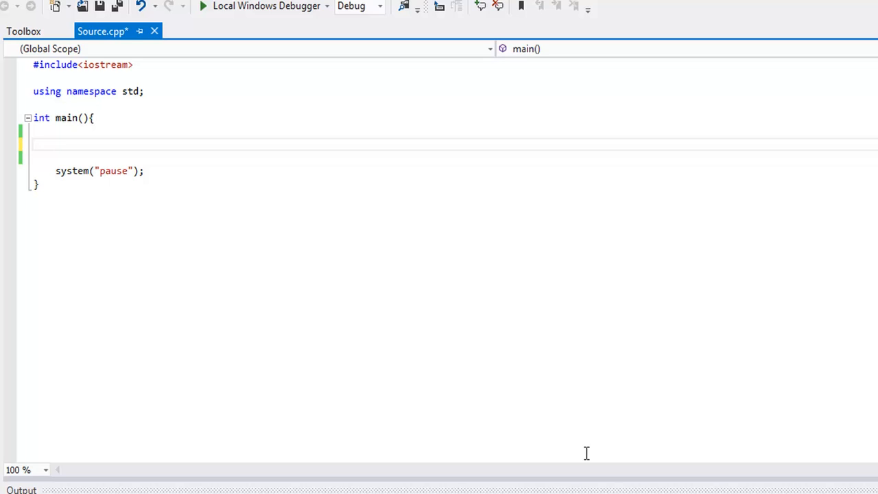
pyautogui.moveTo(295, 242)
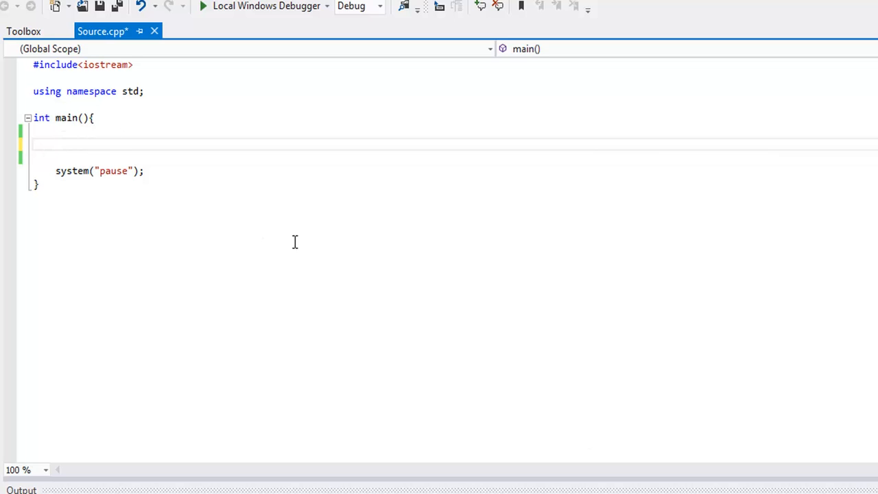
# - Declare an integer variable x at the top of main
pyautogui.write('int')
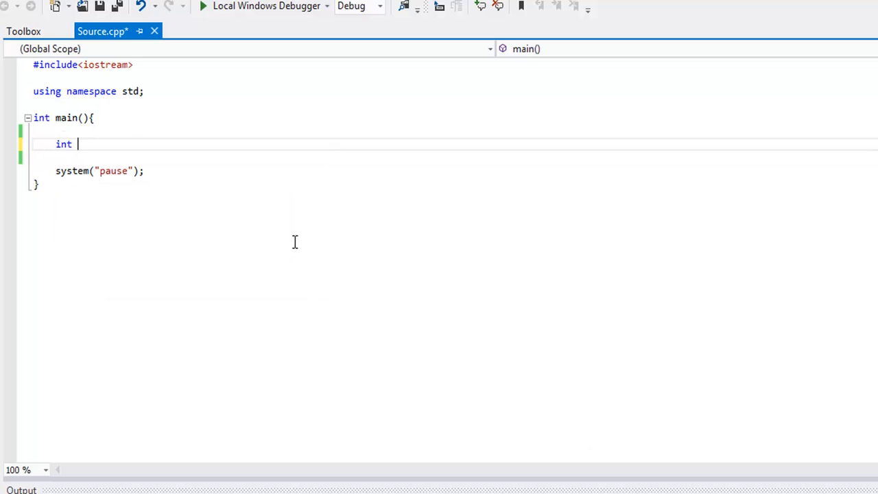
pyautogui.write('x;')
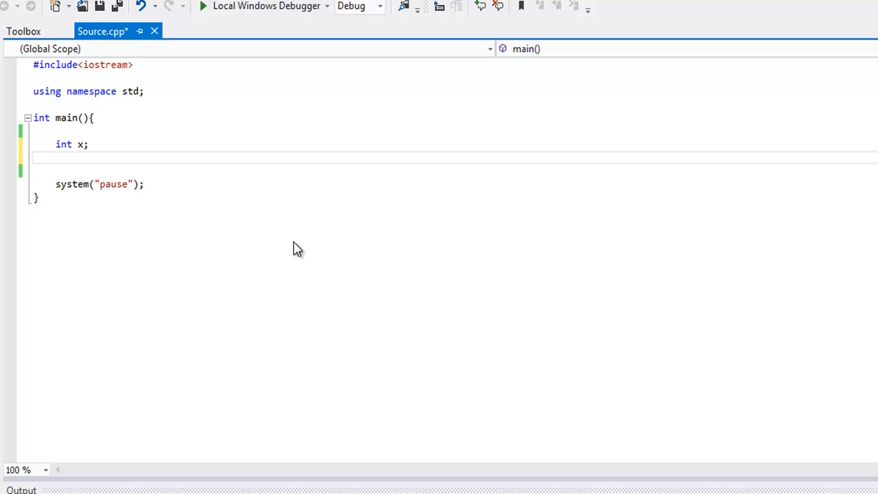
pyautogui.click(56, 156)
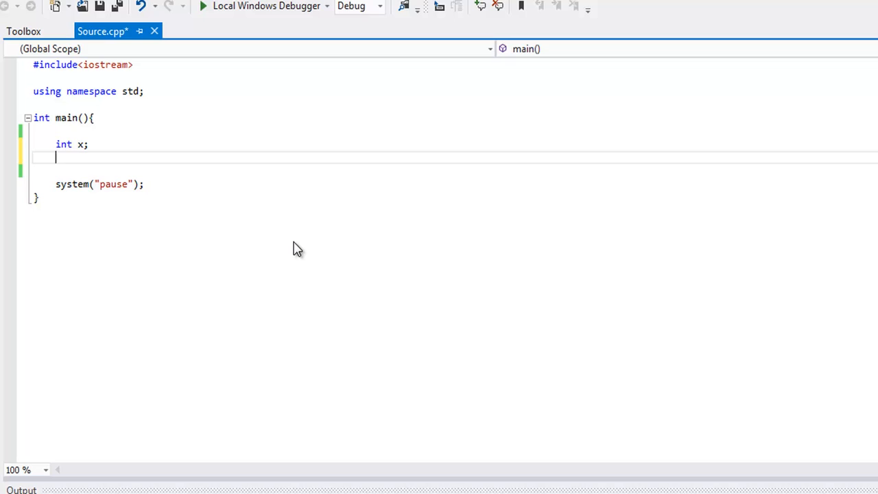
# - Write a cout statement printing the prompt "Please enter a number: "
pyautogui.write('cout <<')
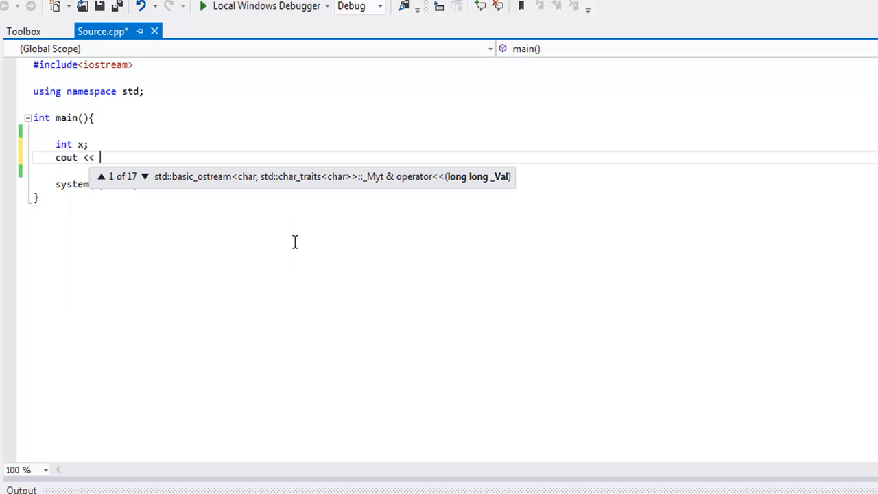
pyautogui.write('"Pleaes')
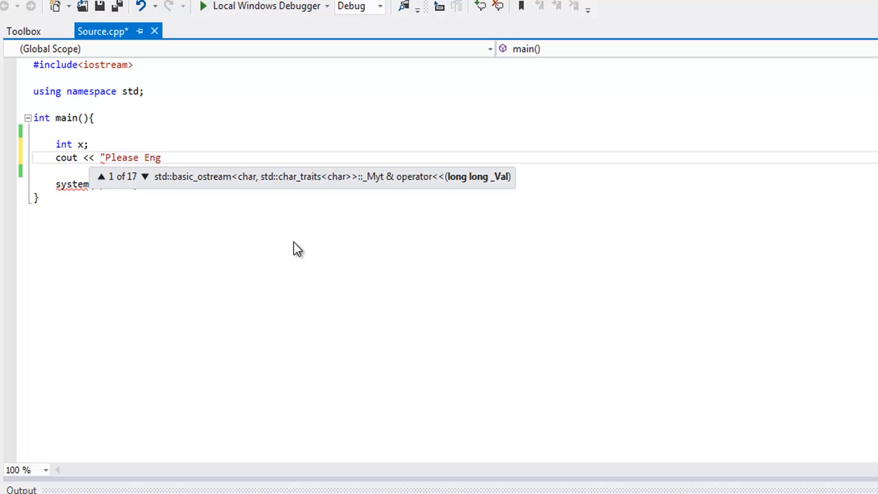
pyautogui.write('enter a')
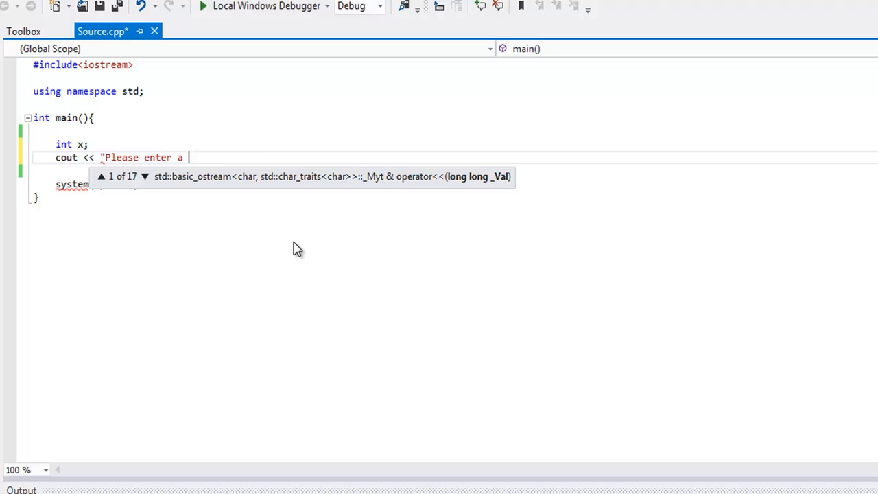
pyautogui.write('number: ";')
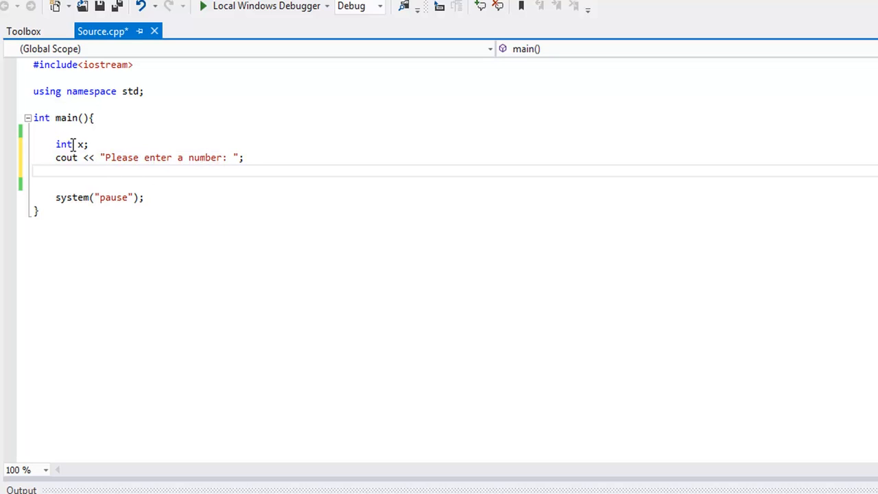
pyautogui.moveTo(156, 170)
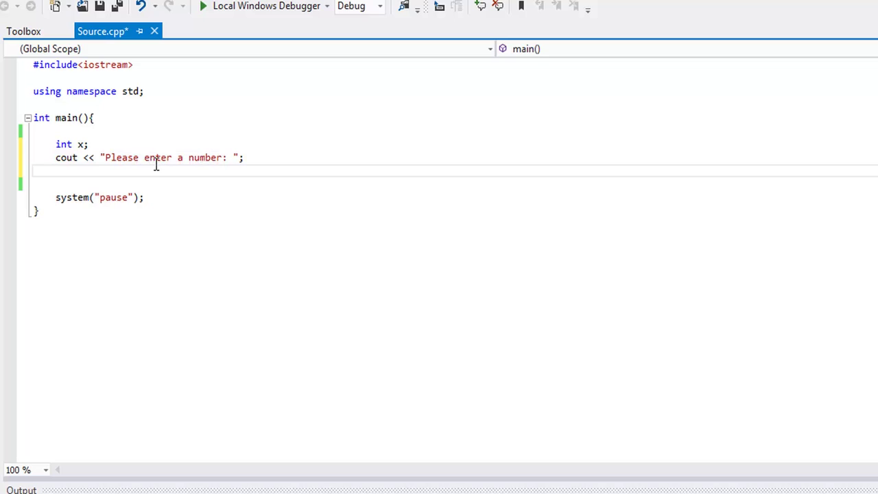
# - Read the user's number into x with cin >> x; and leave a blank line after it
pyautogui.write('cin')
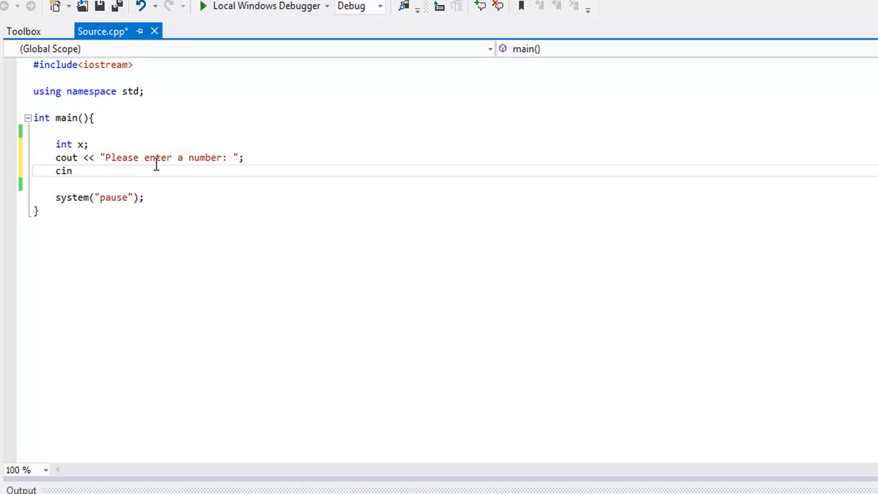
pyautogui.write('>> x;')
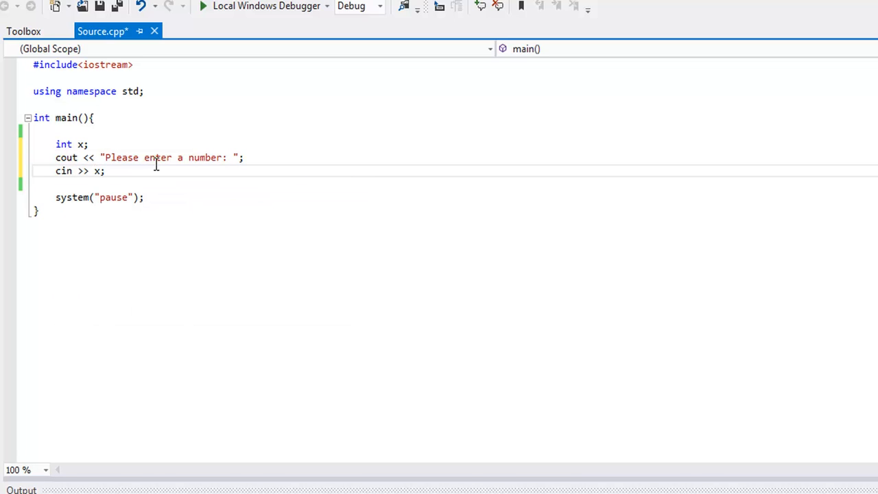
pyautogui.moveTo(162, 170)
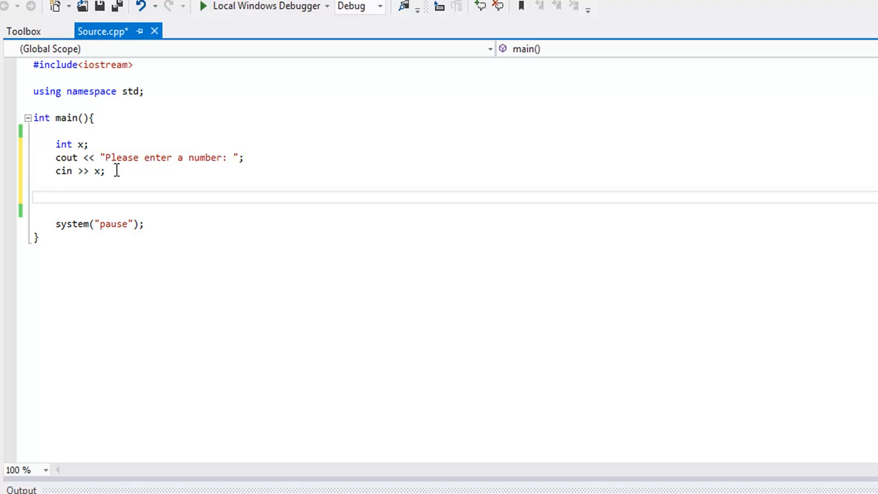
pyautogui.click(56, 198)
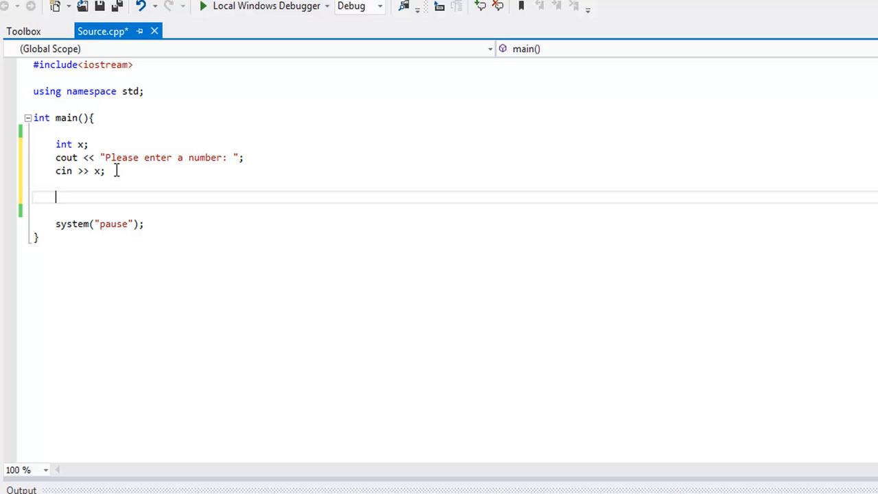
# - Write an empty switch(x) statement with opening and closing braces
pyautogui.write('switch')
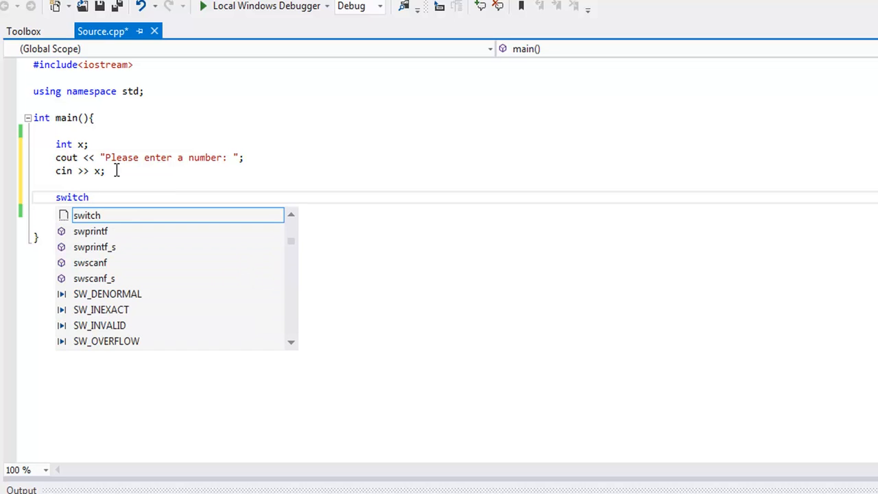
pyautogui.write('(')
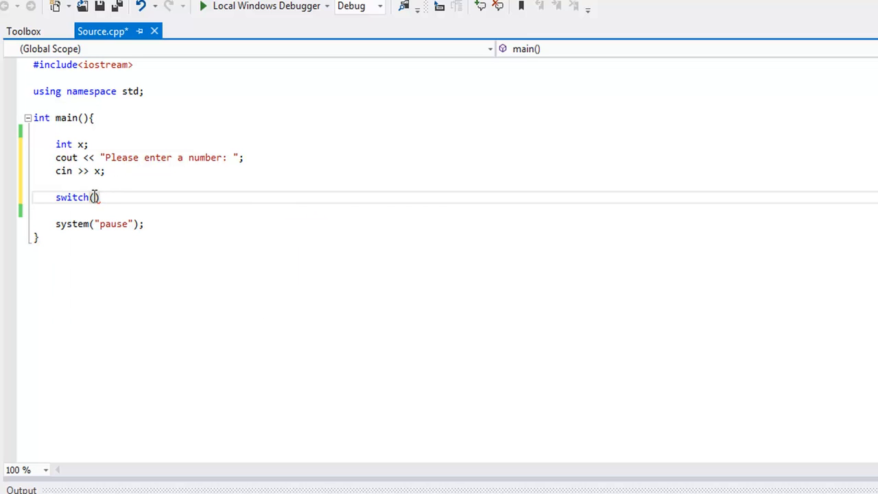
pyautogui.write('x')
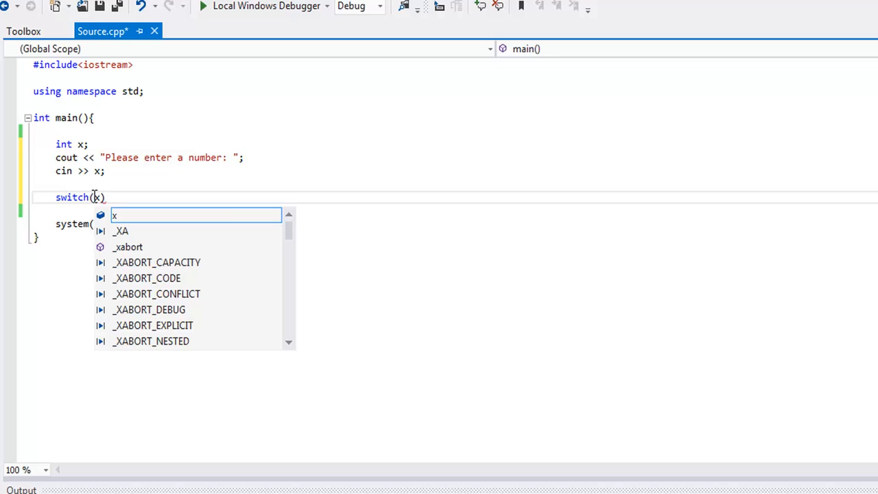
pyautogui.write('{')
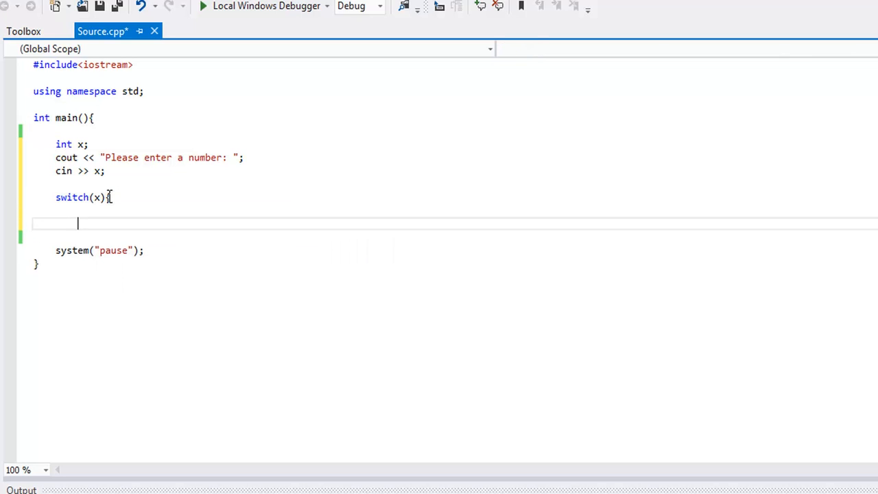
pyautogui.write('}')
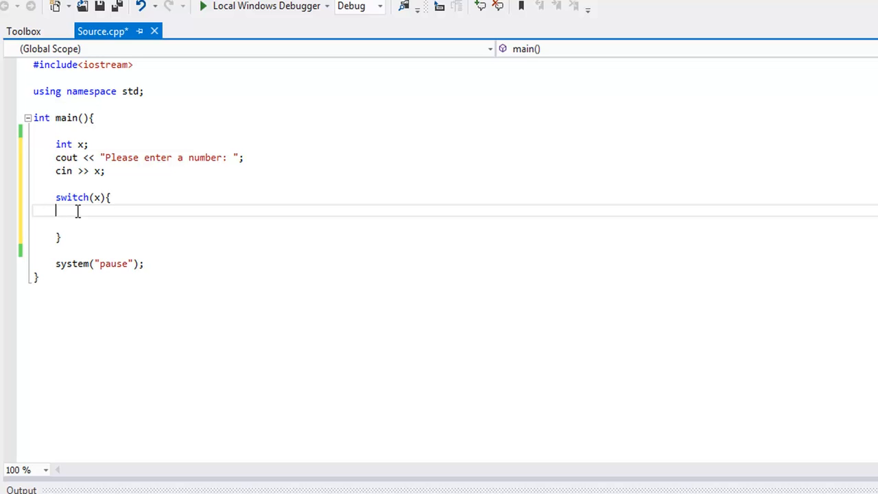
# - Add case 3 that prints "Number is 3" with endl
pyautogui.write('case')
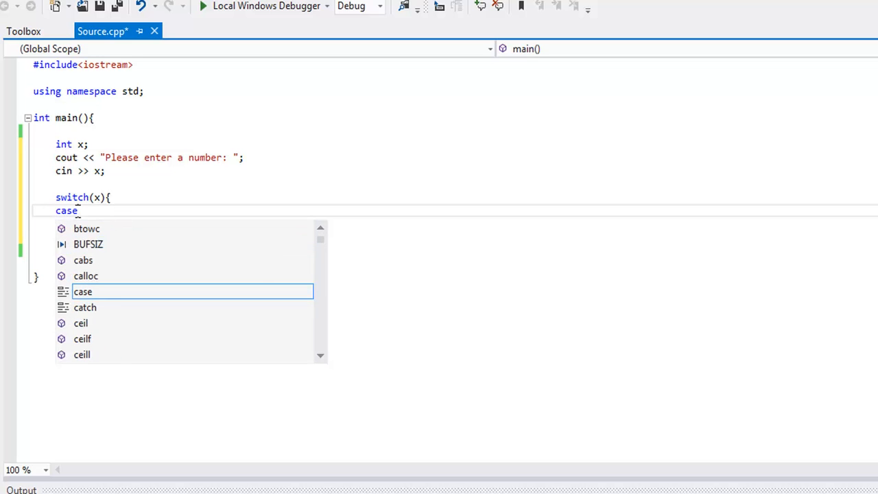
pyautogui.write('3')
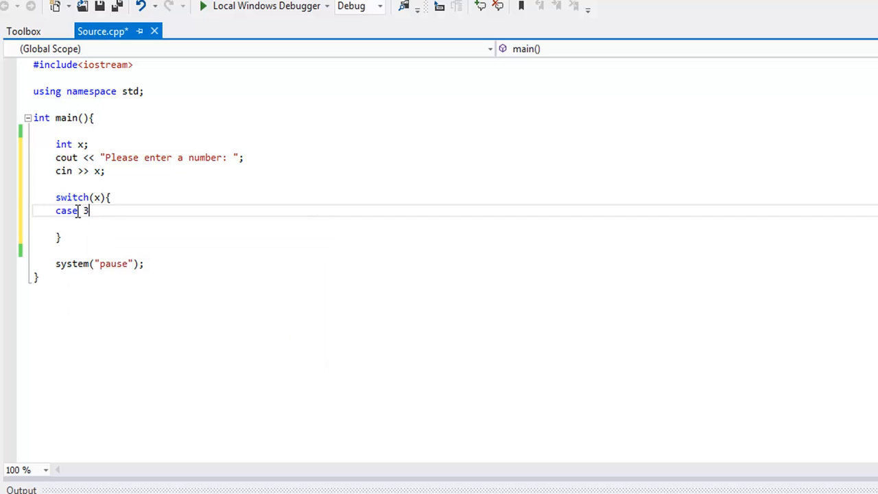
pyautogui.press('Enter')
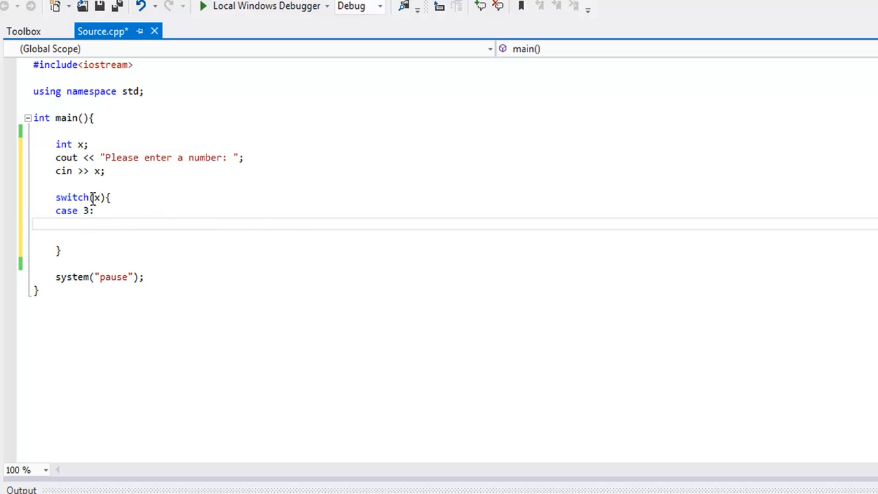
pyautogui.moveTo(181, 267)
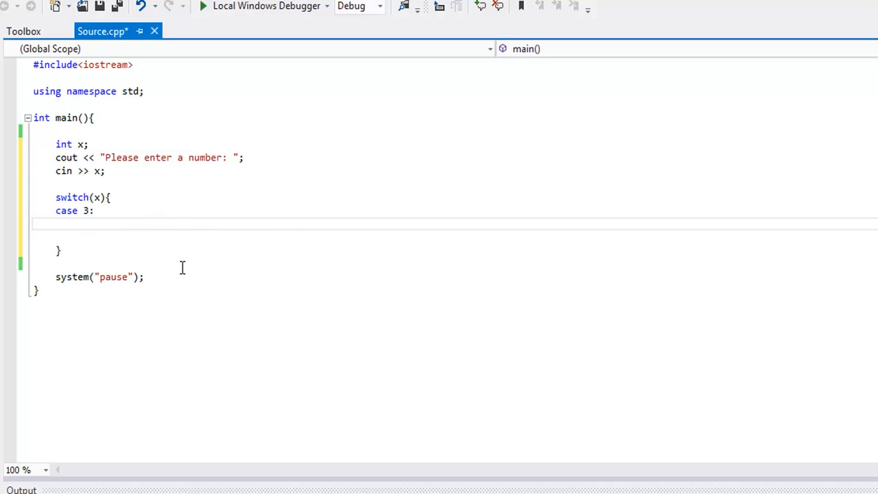
pyautogui.write('cout')
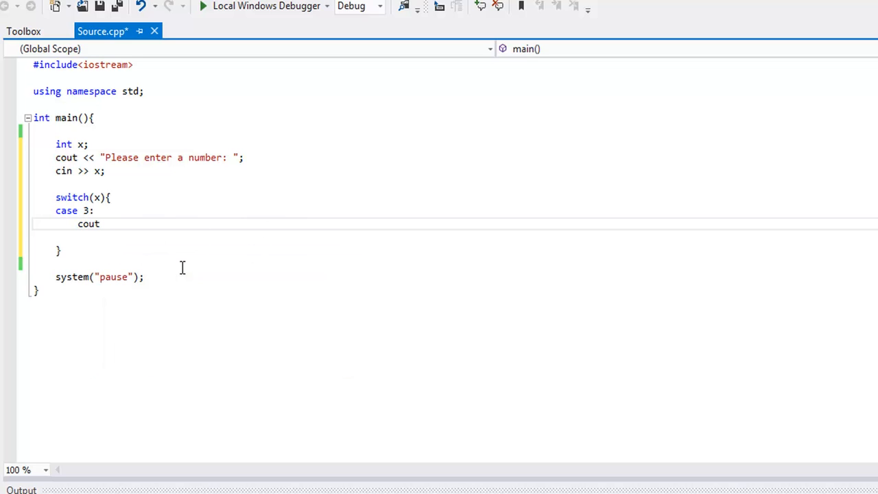
pyautogui.write('<<')
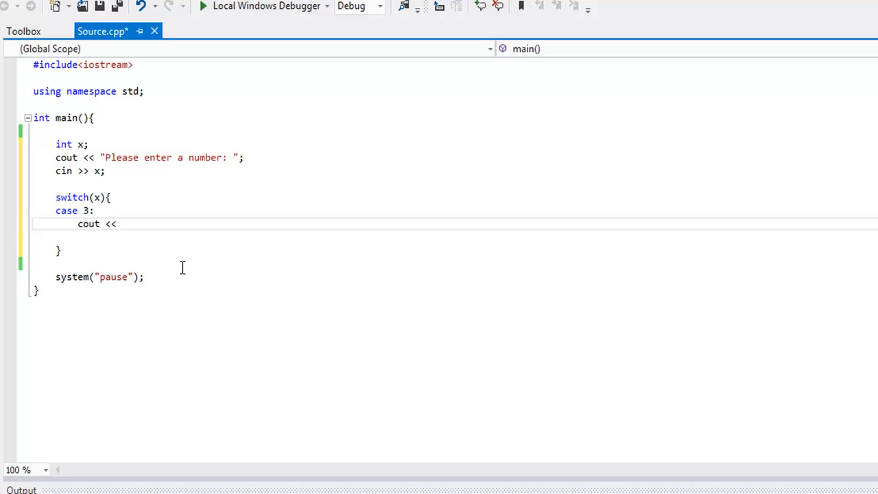
pyautogui.write('"')
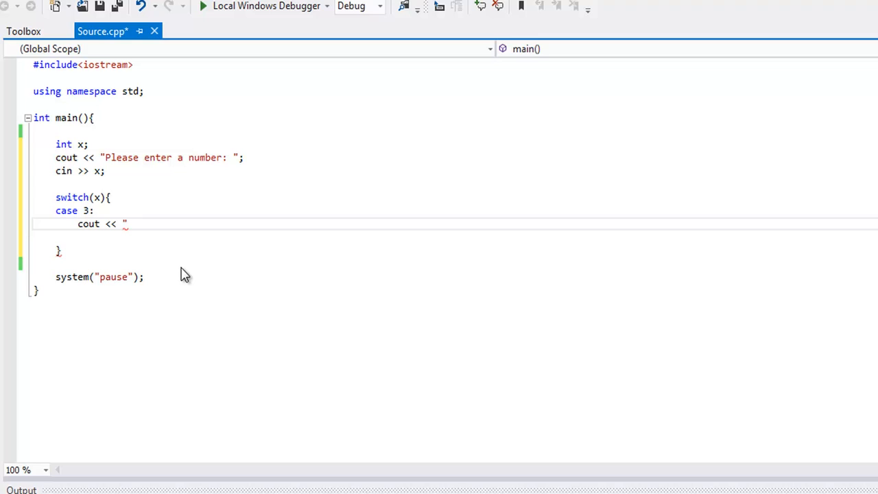
pyautogui.write('Number is')
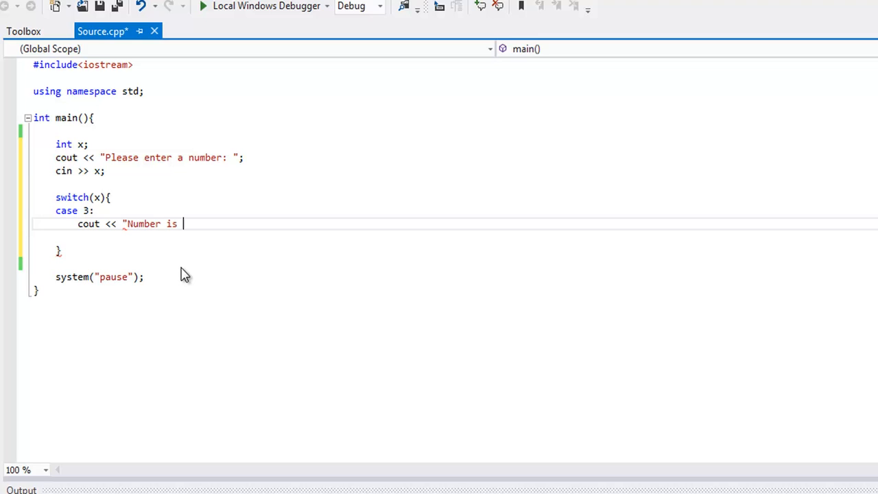
pyautogui.write('3" << endl;')
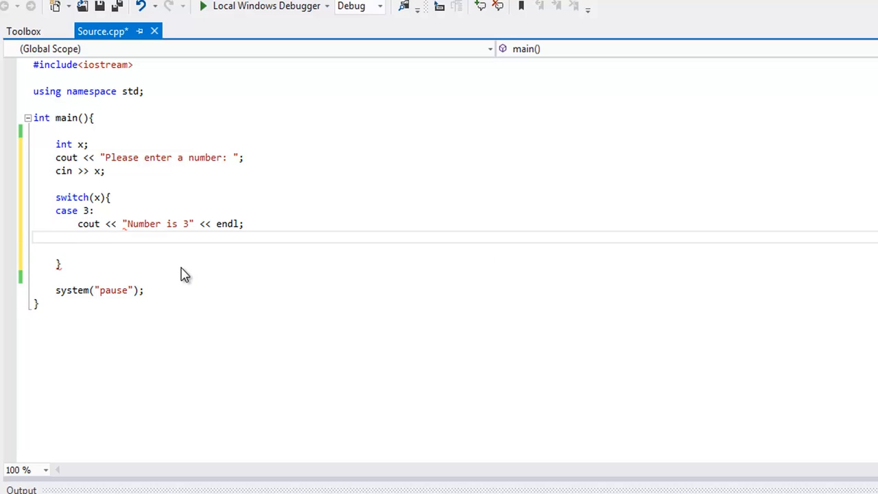
# - End case 3 with break; and begin the case 2 label
pyautogui.click(77, 236)
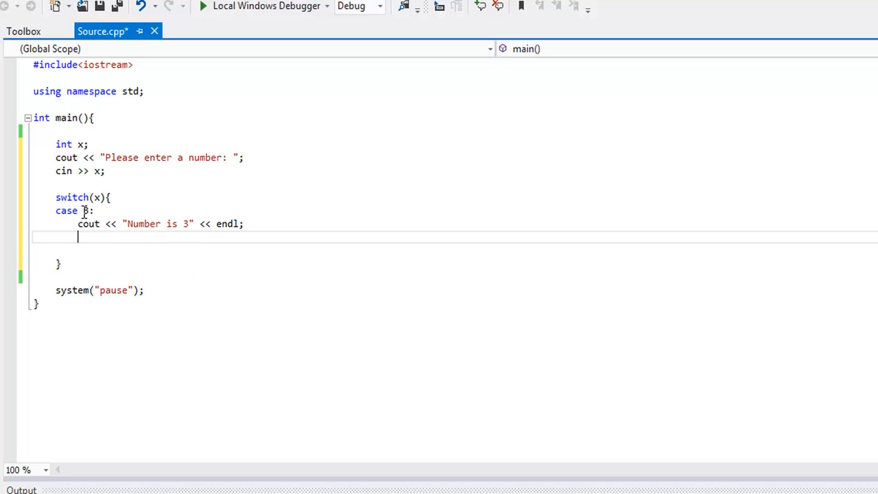
pyautogui.write('3')
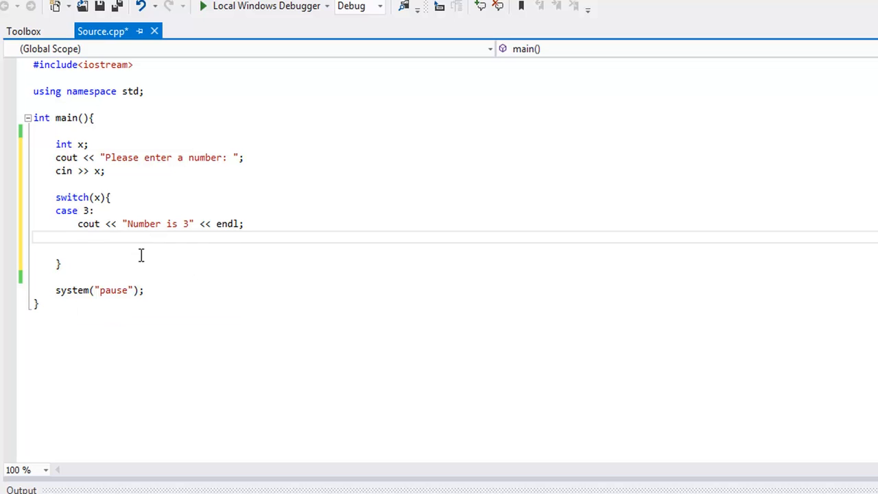
pyautogui.write('break;')
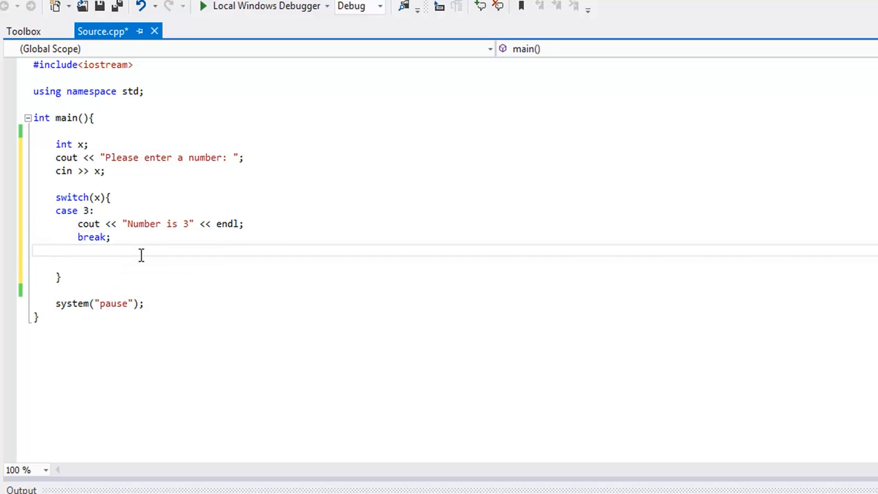
pyautogui.write('case 2')
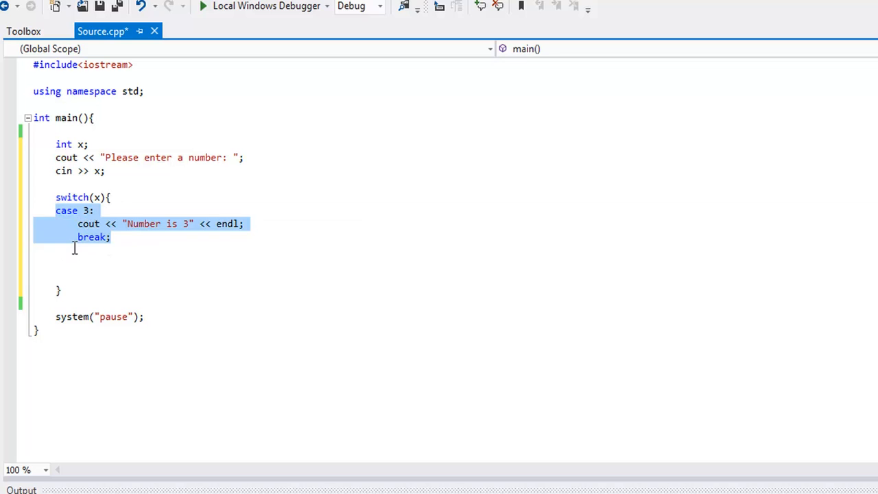
# - Paste copies of the case 3 block and relabel one as case 2 printing "Number is 2"
pyautogui.press('Ctrl+v')
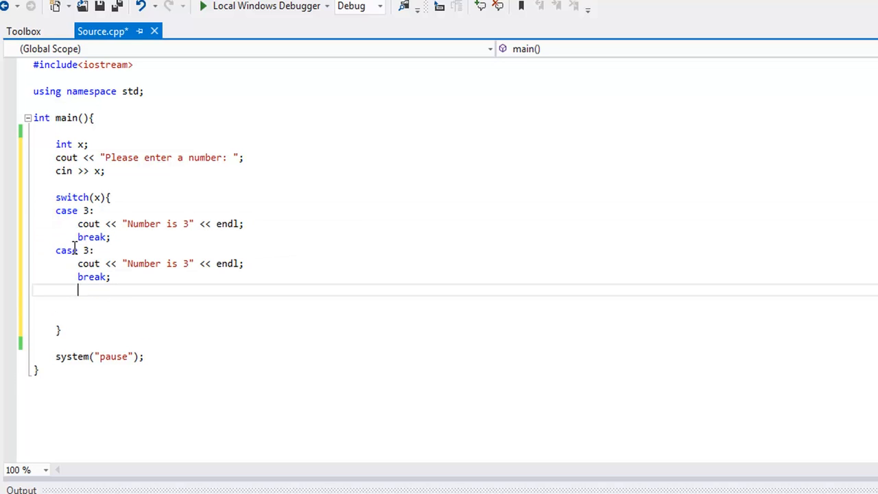
pyautogui.write('case 3:')
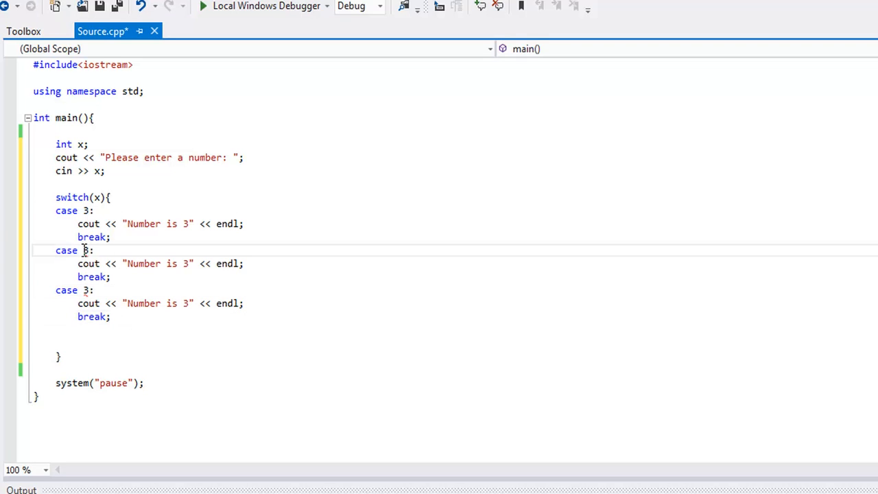
pyautogui.write('2')
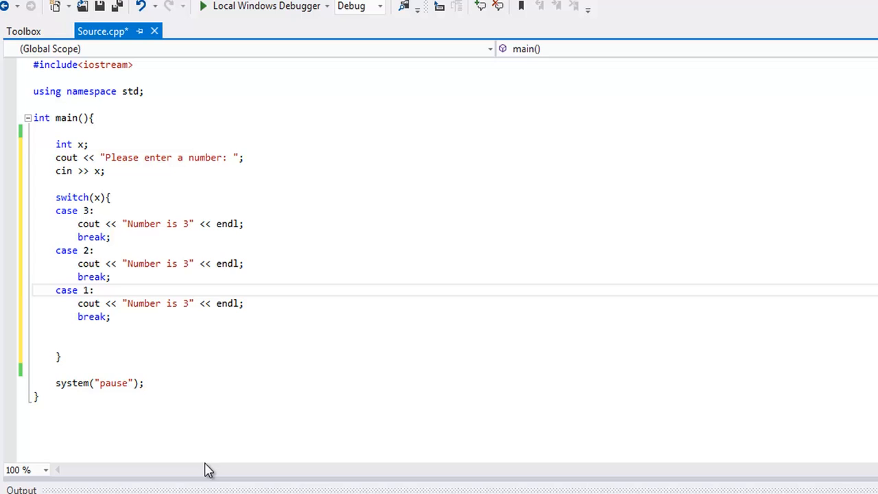
pyautogui.click(85, 291)
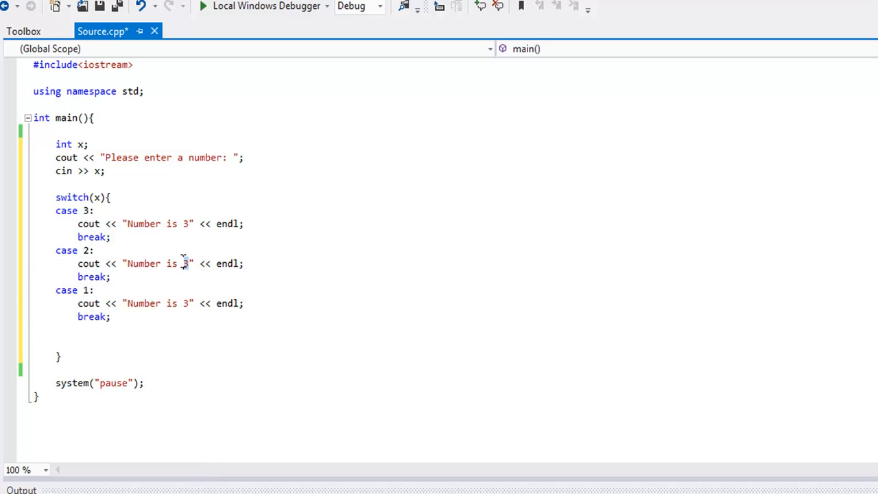
pyautogui.write('2')
pyautogui.click(151, 303)
pyautogui.write('1')
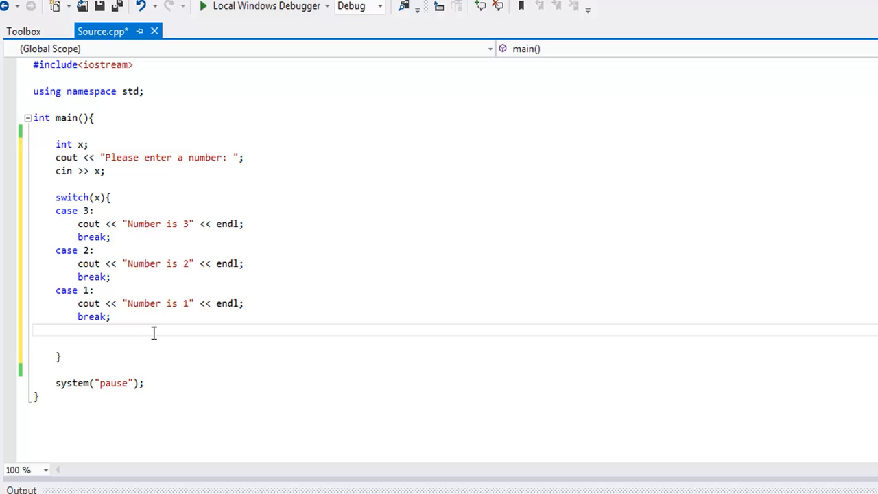
# - Add a default case printing "Number is not a 1, 2 or 3" with endl
pyautogui.click(56, 331)
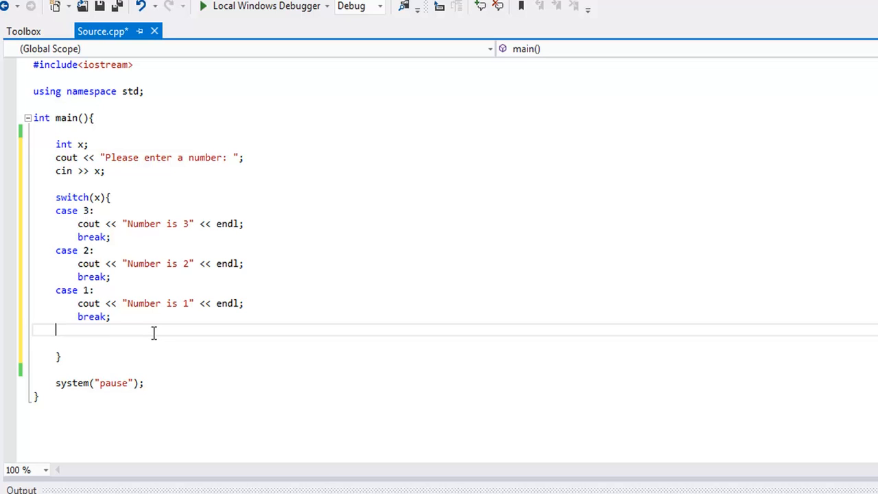
pyautogui.write('defaul')
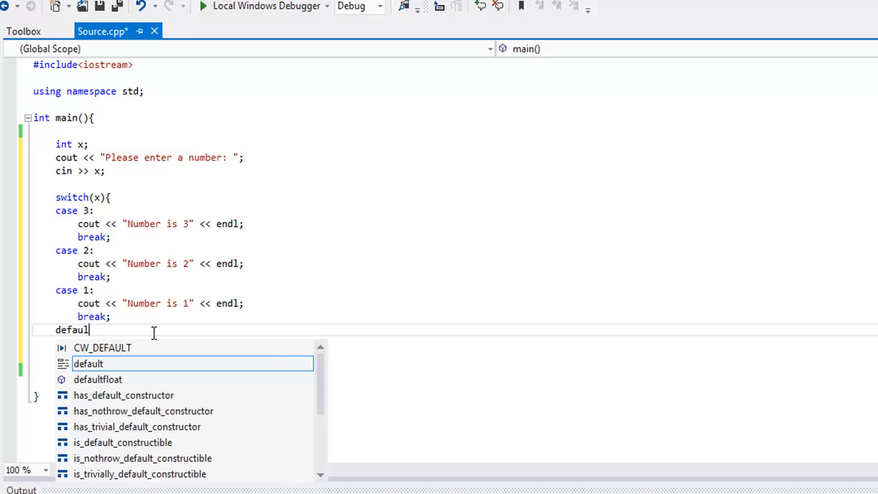
pyautogui.write('t:')
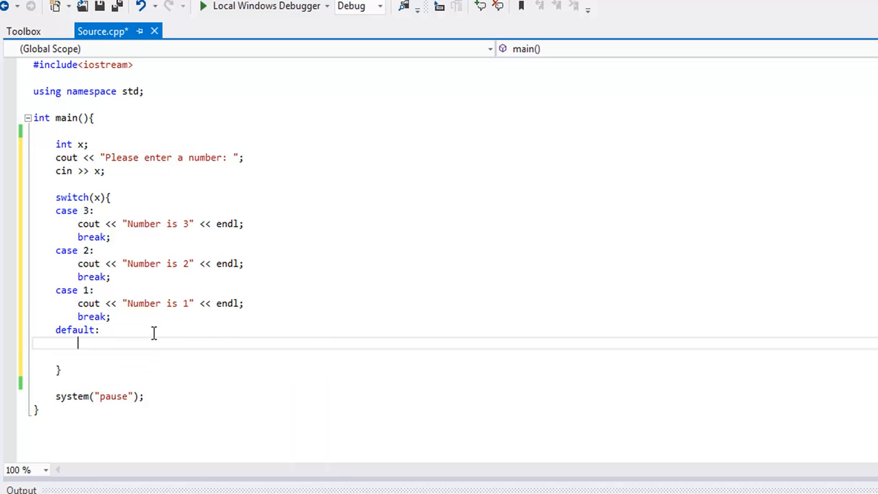
pyautogui.write('cout << "')
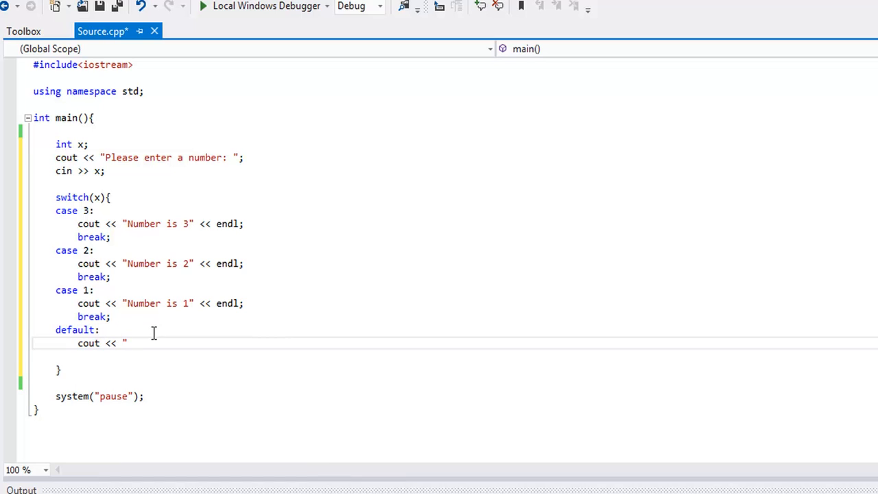
pyautogui.write('Number is not a 1')
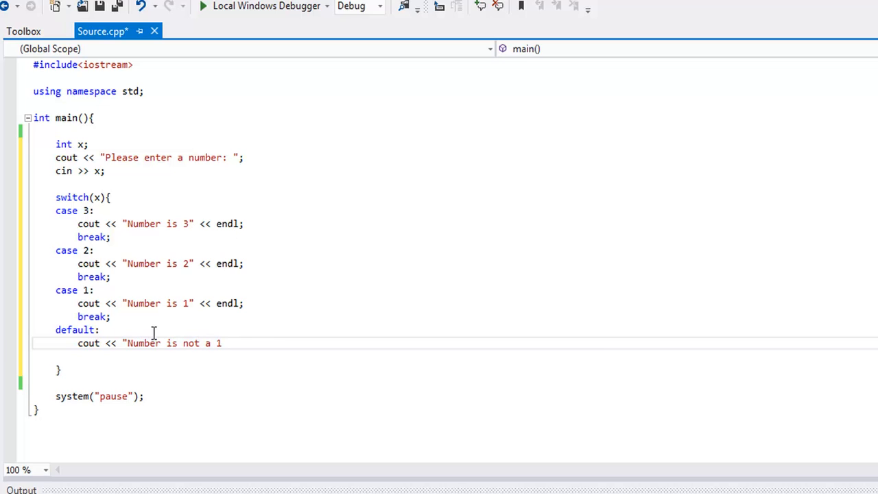
pyautogui.write(', 2')
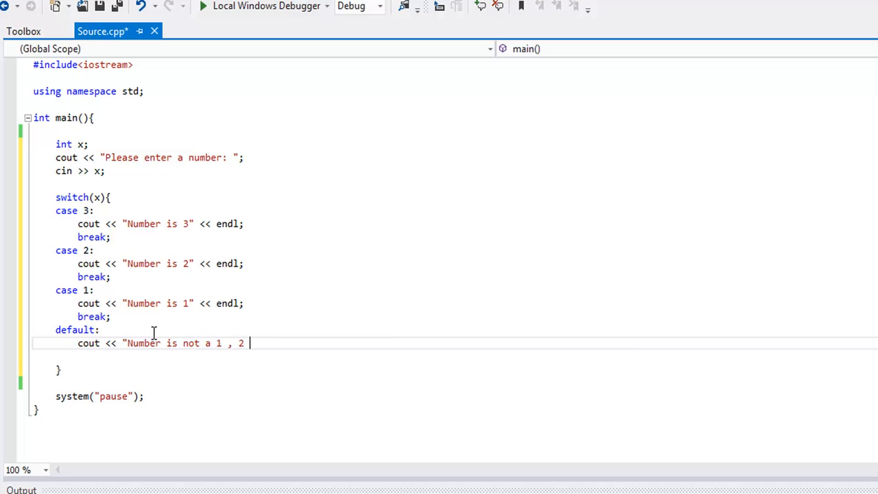
pyautogui.write('or')
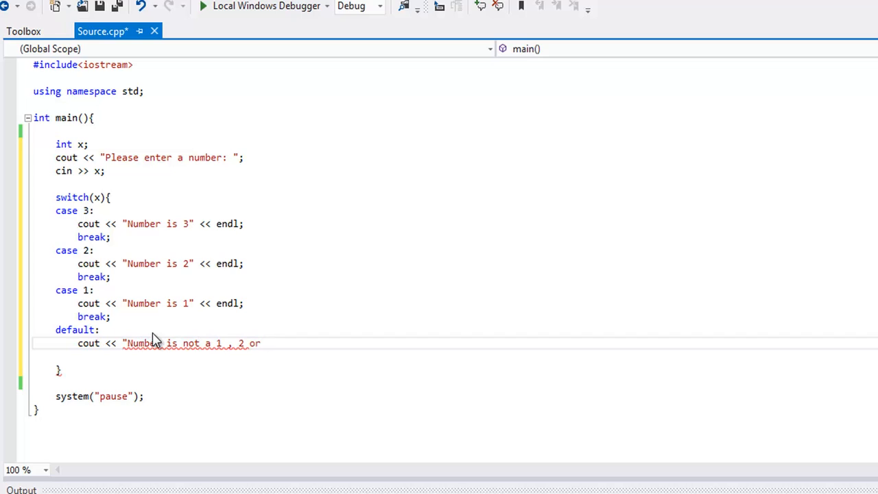
pyautogui.write('3" << endl;')
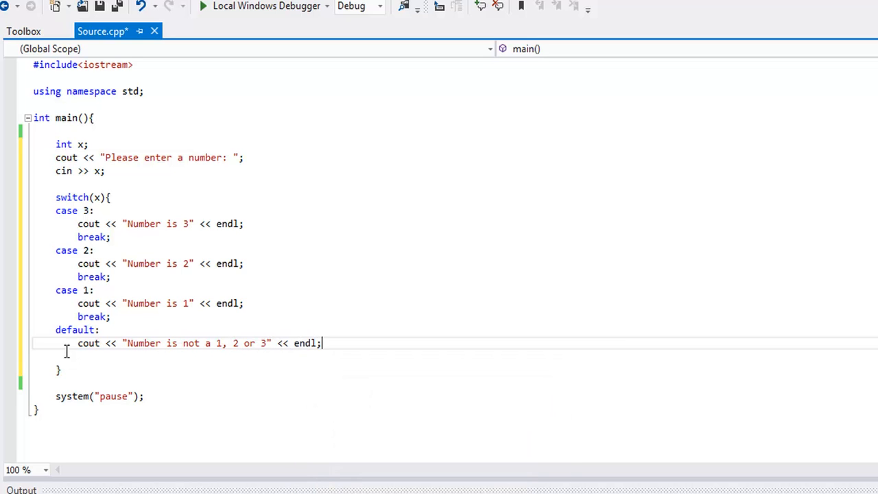
# - End the default case with break;
pyautogui.write('break')
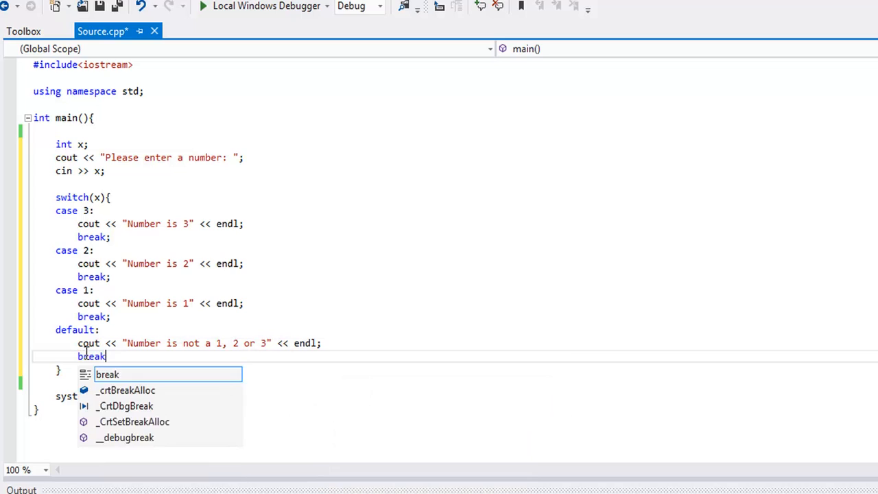
pyautogui.write(';')
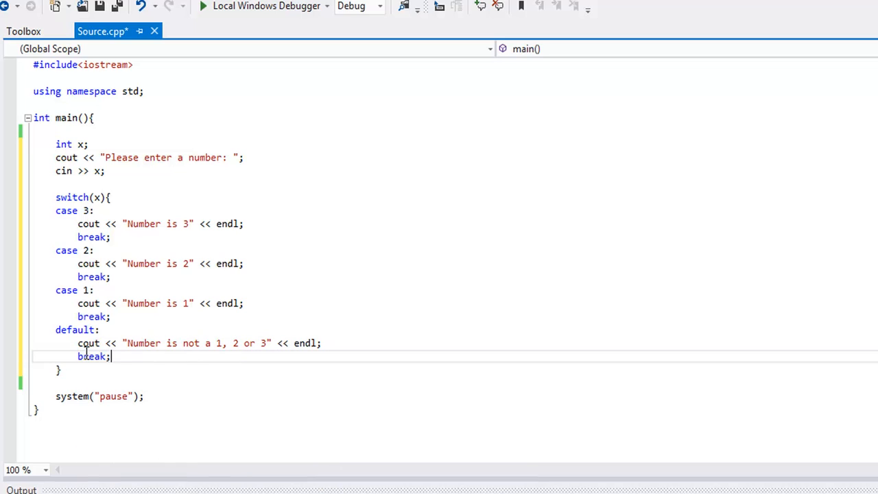
pyautogui.moveTo(132, 384)
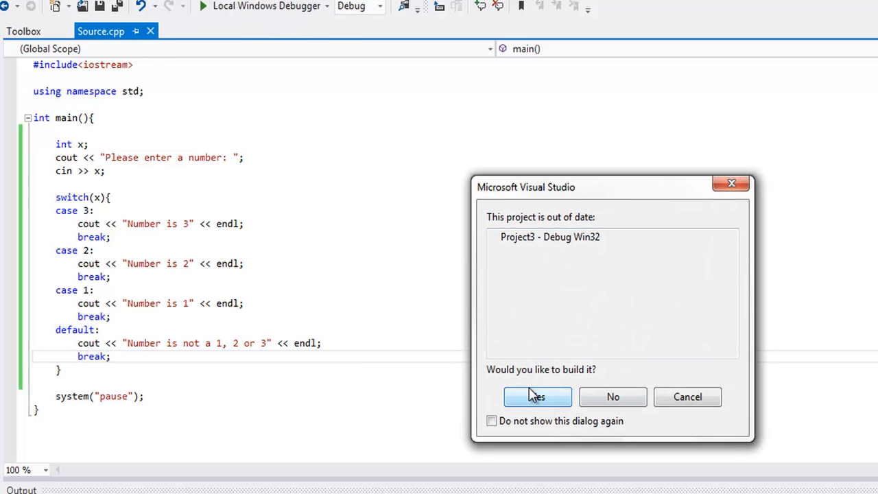
# - Build and run the program with input 3, which prints "Number is 3", and close the console
pyautogui.click(538, 396)
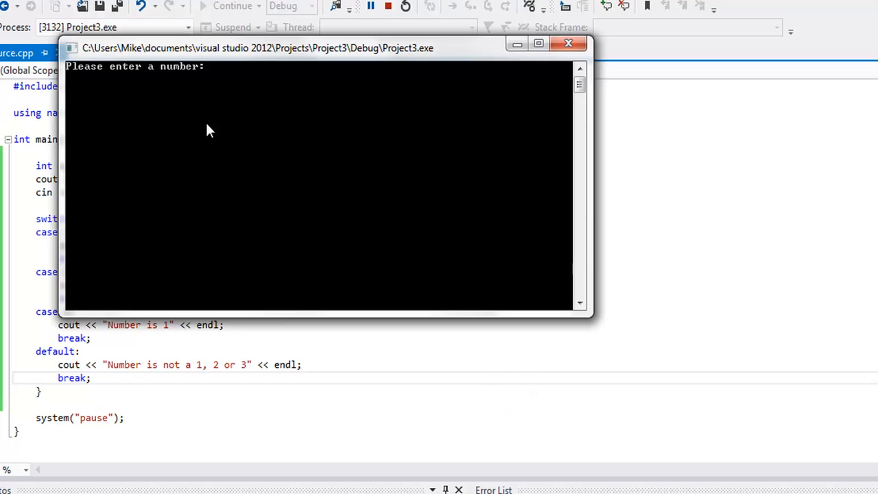
pyautogui.moveTo(296, 194)
pyautogui.write('3')
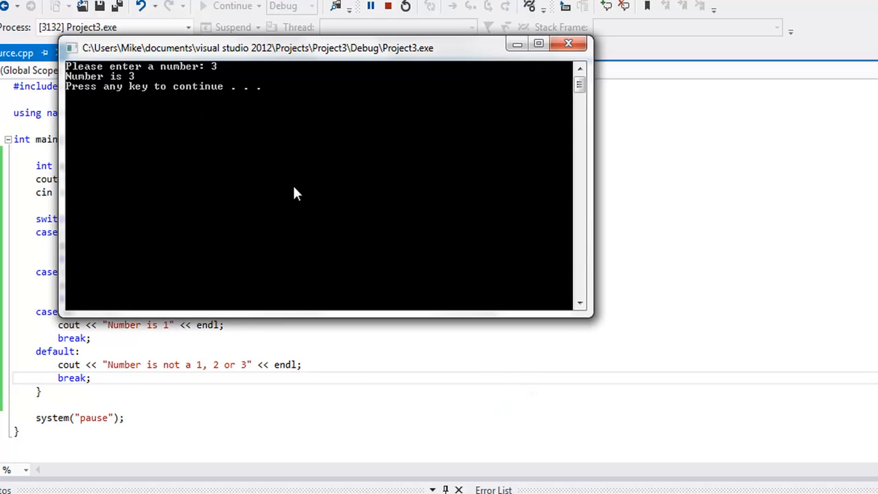
pyautogui.moveTo(568, 44)
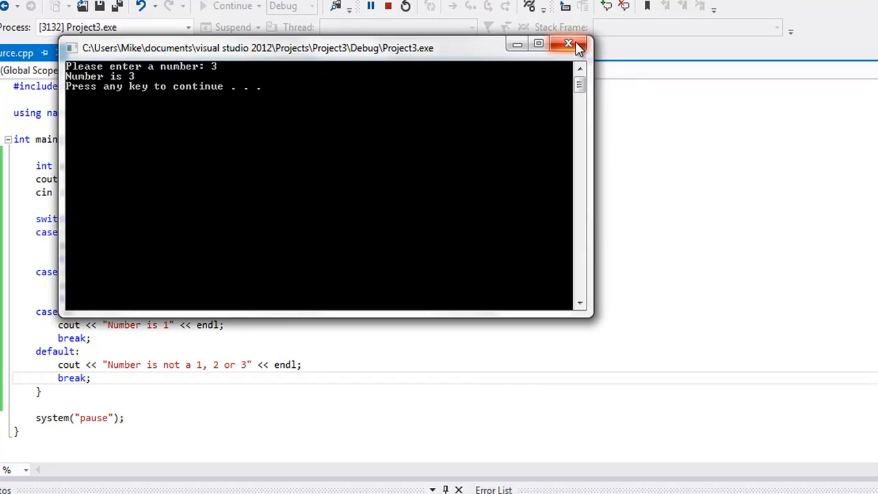
pyautogui.click(565, 44)
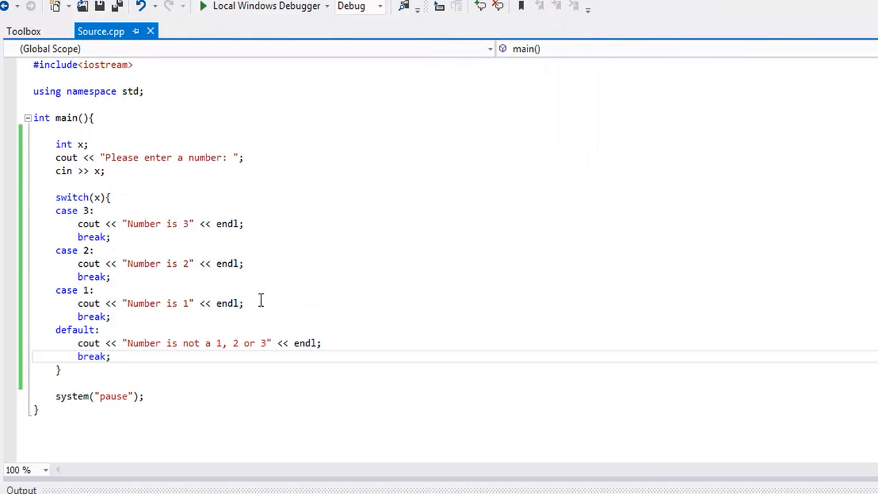
# - Run again with input 4, which prints the default message, and dismiss the console
pyautogui.click(208, 5)
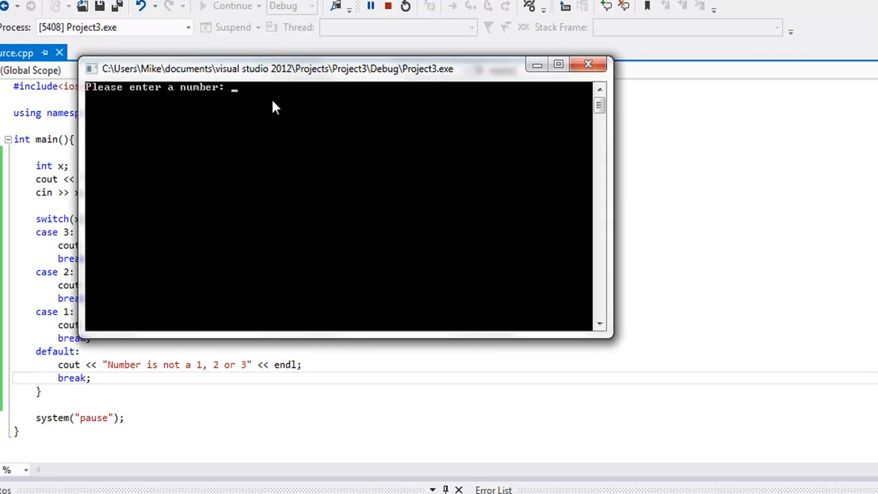
pyautogui.write('4')
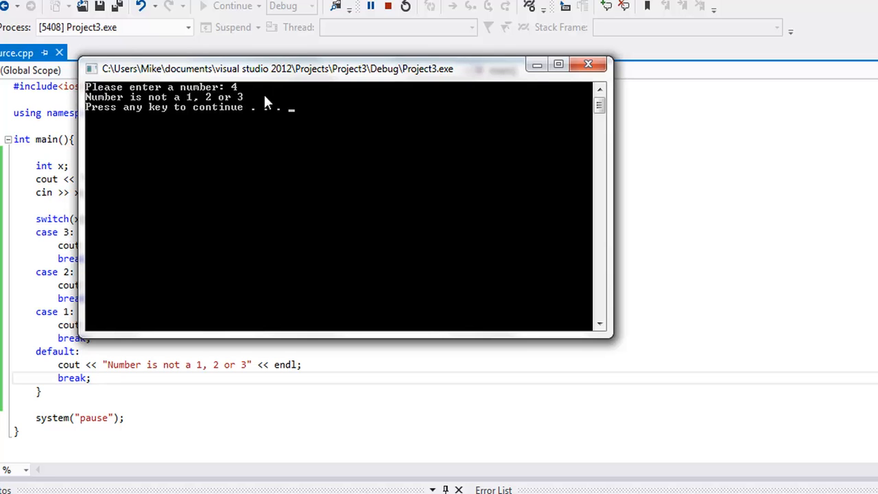
pyautogui.press('Enter')
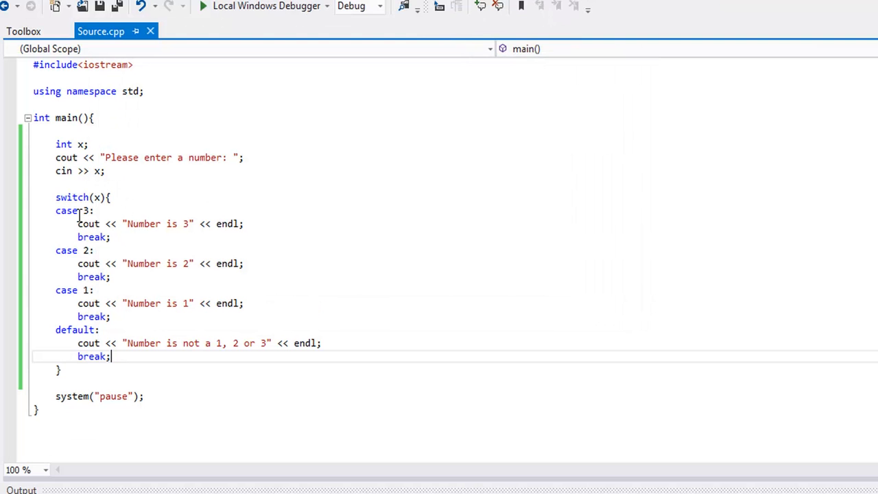
pyautogui.moveTo(192, 343)
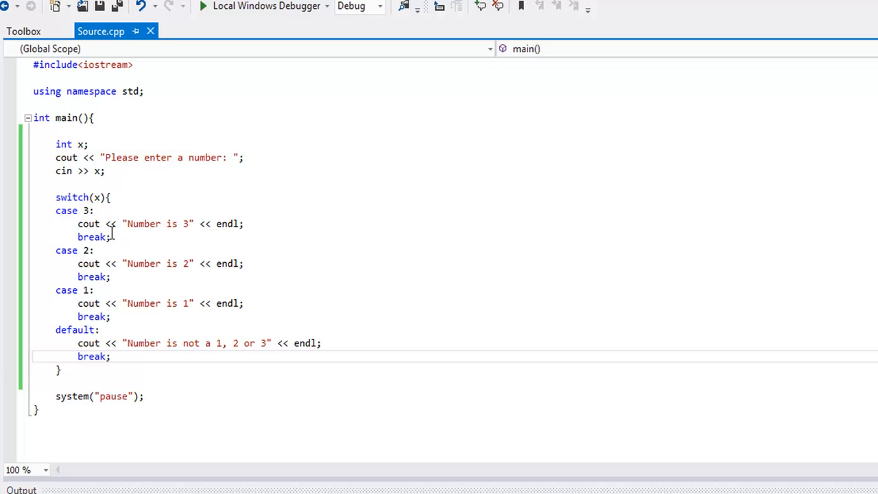
pyautogui.moveTo(82, 250)
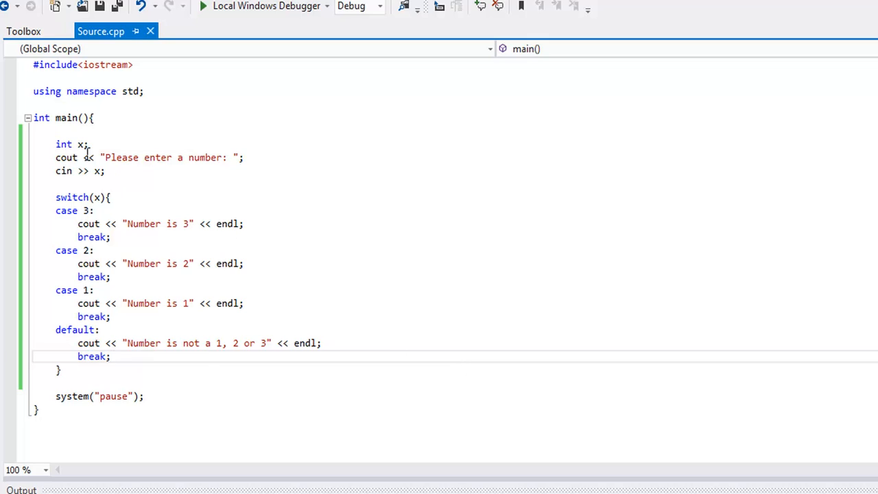
pyautogui.moveTo(89, 214)
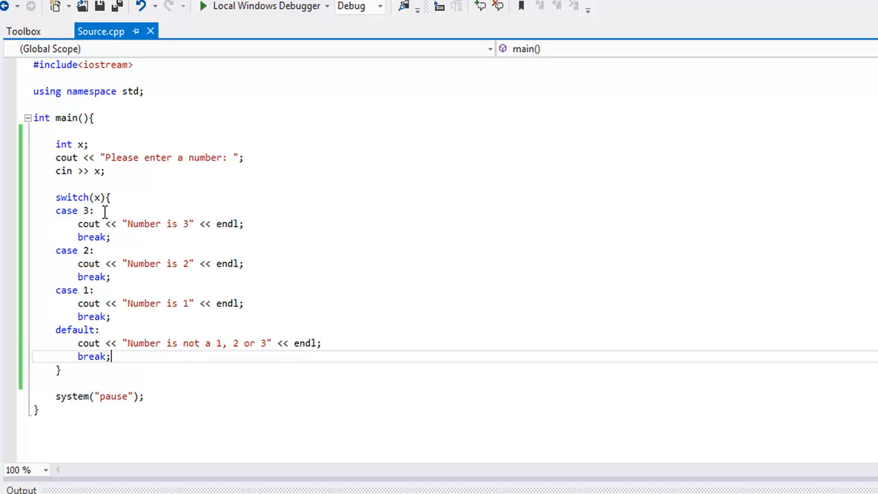
pyautogui.moveTo(144, 233)
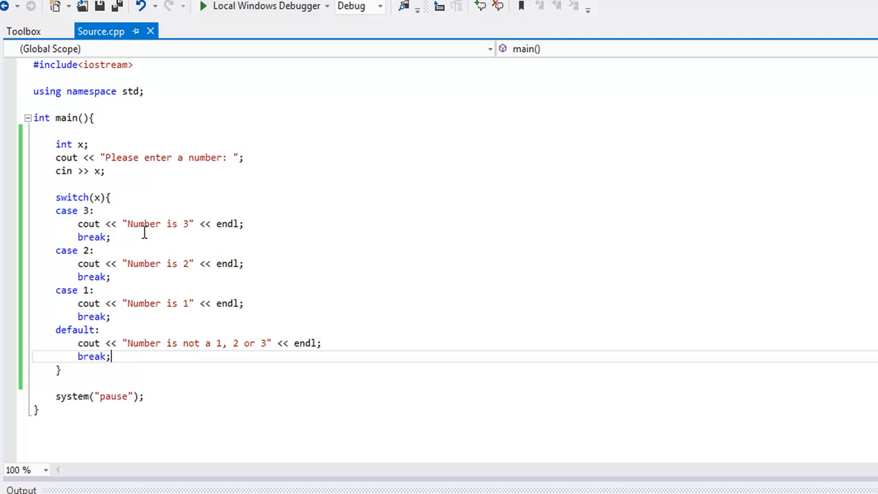
pyautogui.moveTo(136, 284)
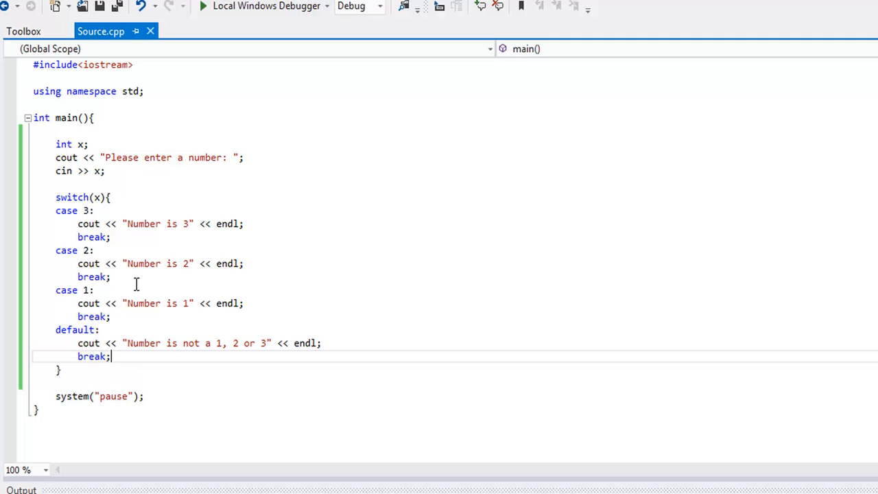
pyautogui.moveTo(420, 319)
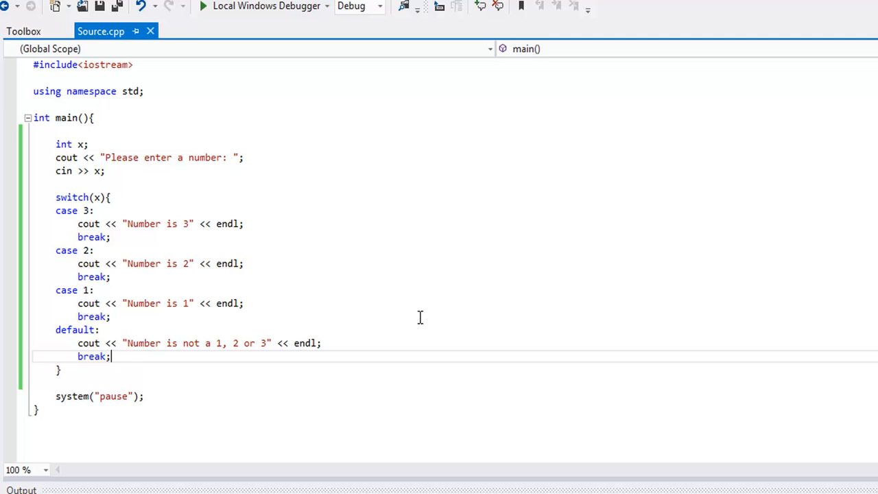
pyautogui.moveTo(288, 276)
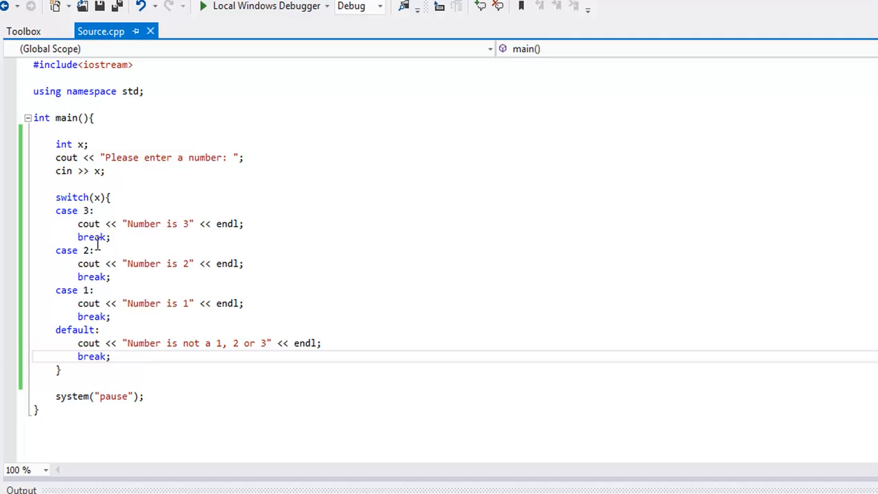
# - Delete the break statements under cases 3, 2 and 1, keeping only the default's
pyautogui.doubleClick(91, 236)
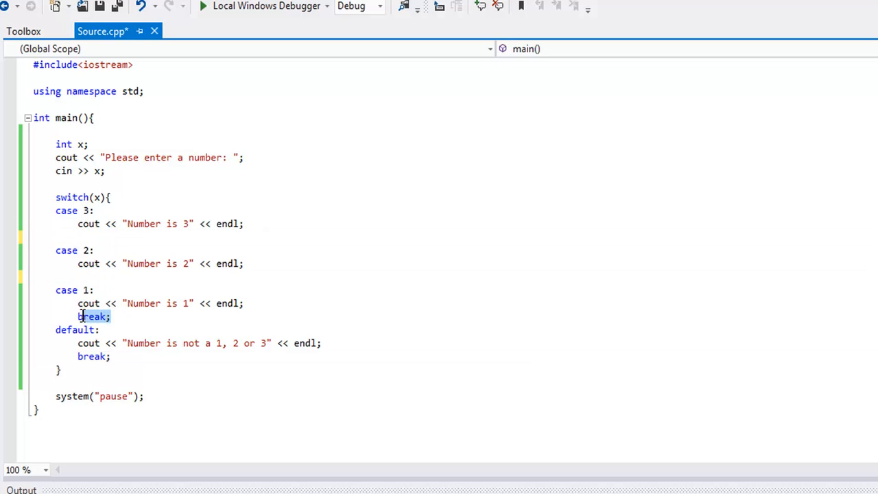
pyautogui.press('Delete')
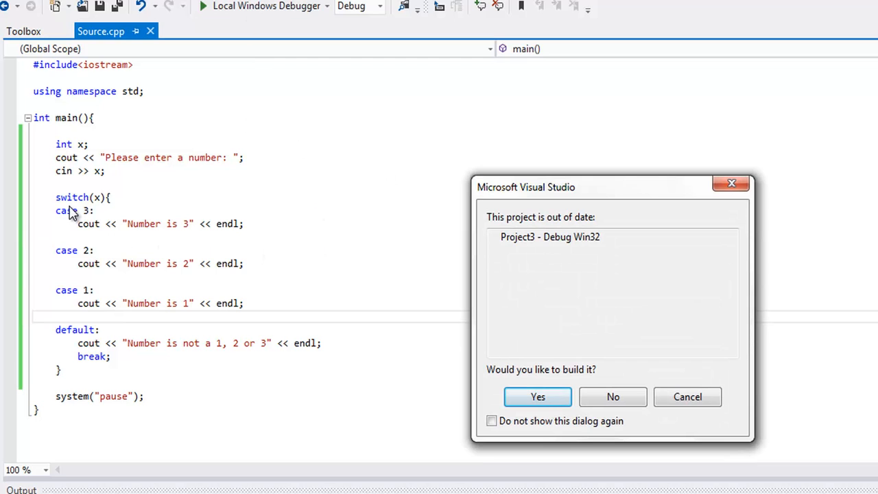
pyautogui.moveTo(538, 397)
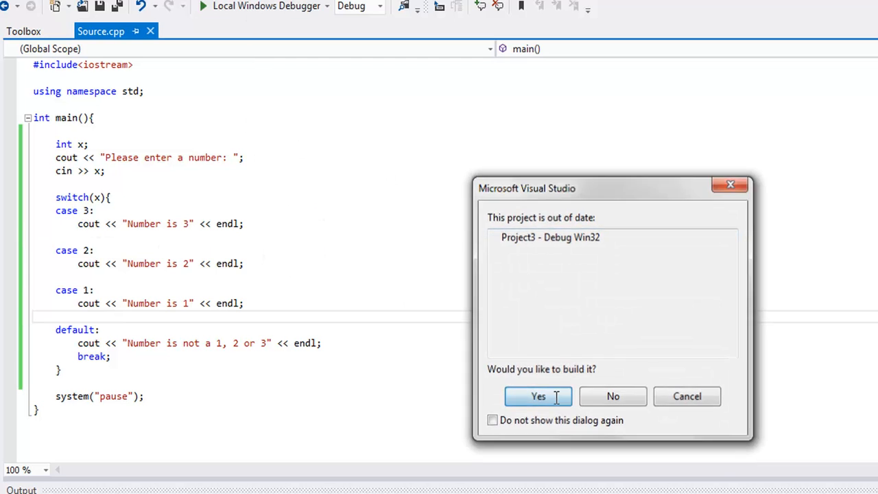
# - Rebuild and run with input 3, printing every message through the default to show fall-through
pyautogui.click(538, 396)
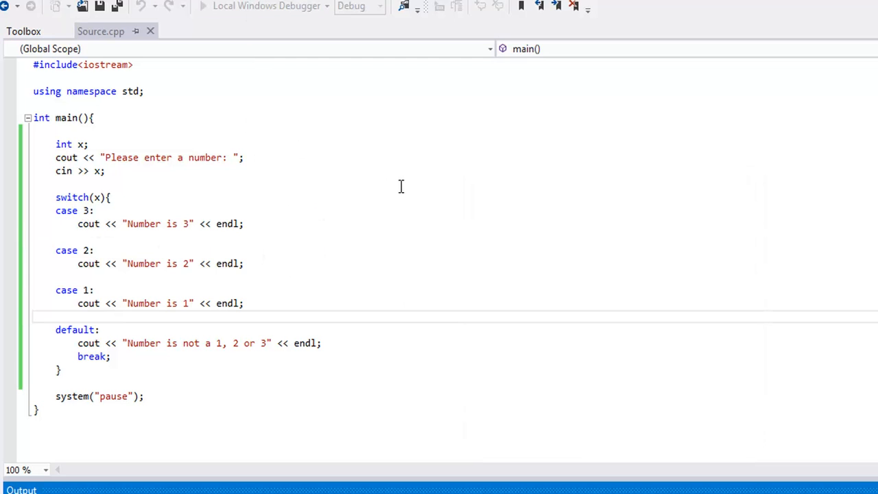
pyautogui.click(227, 6)
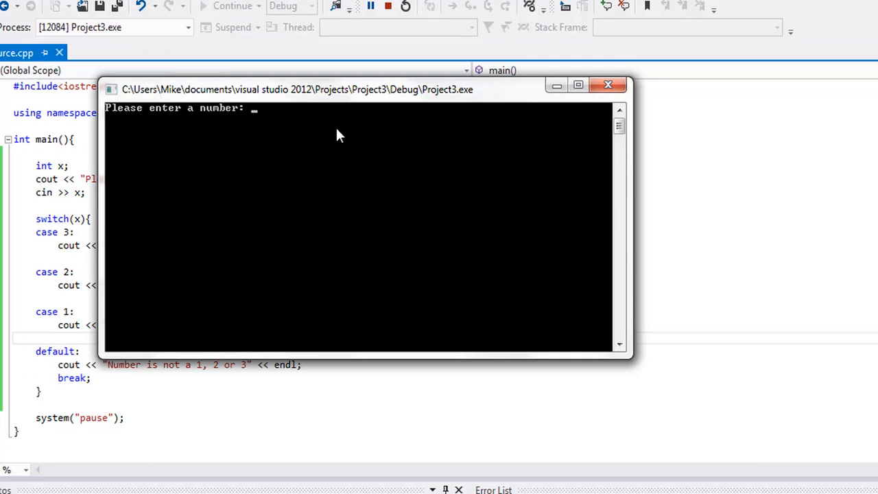
pyautogui.write('3')
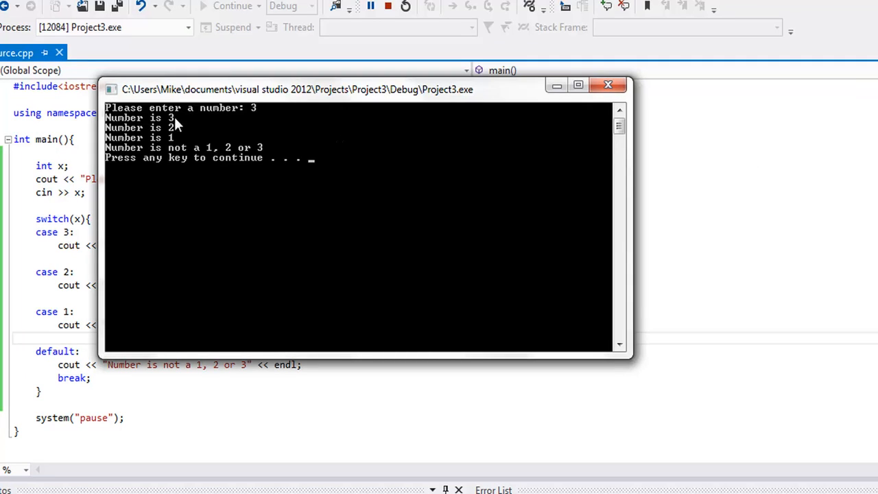
pyautogui.moveTo(162, 137)
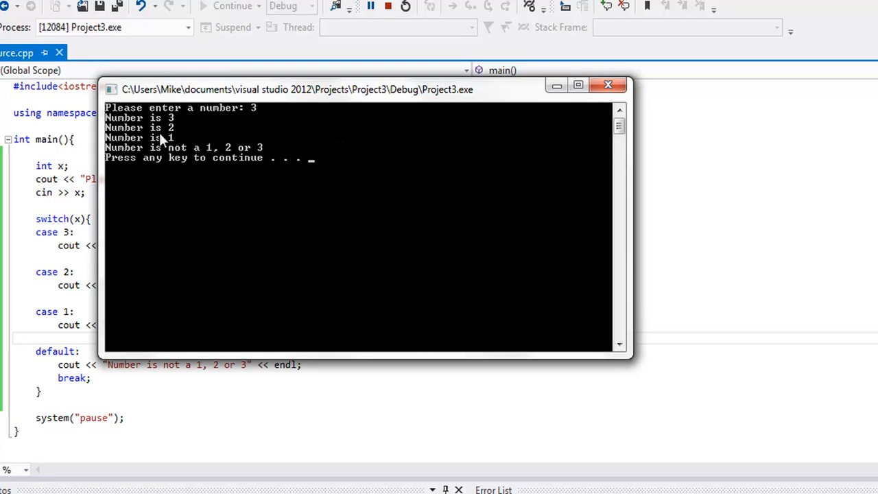
pyautogui.moveTo(108, 156)
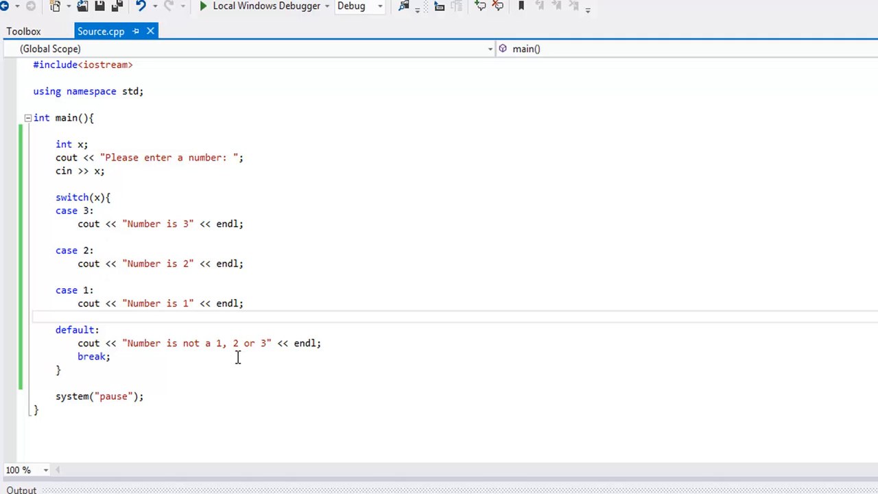
pyautogui.moveTo(642, 395)
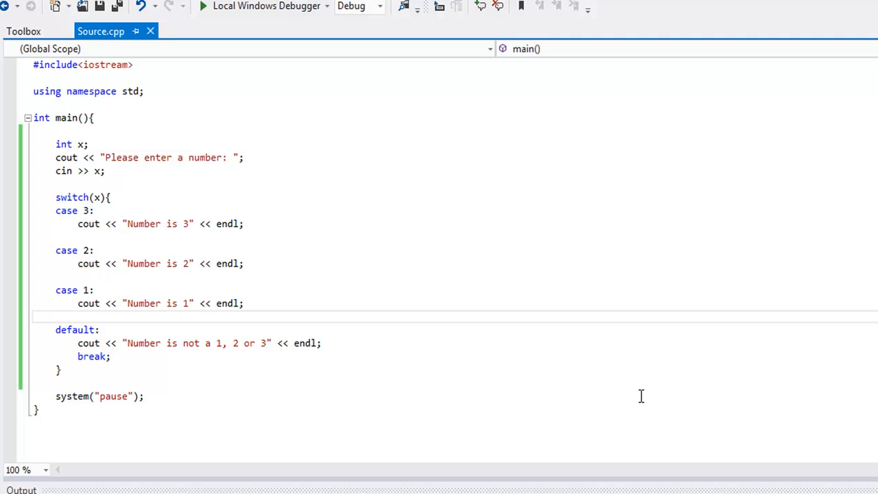